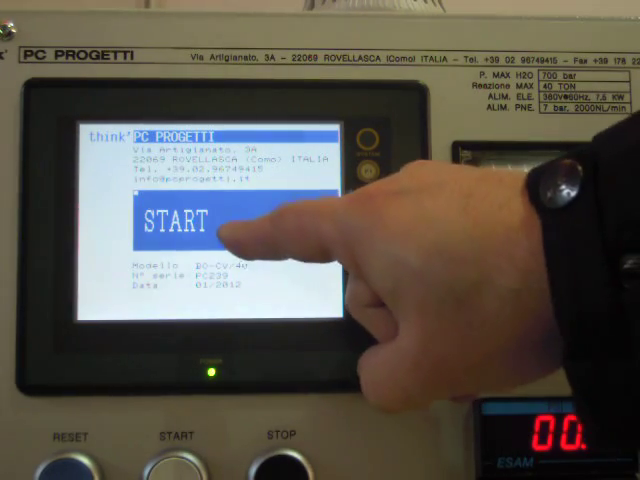
Touch START on the welcome page to reach the main test display.
{"action": "left_click", "coordinate": [180, 220]}
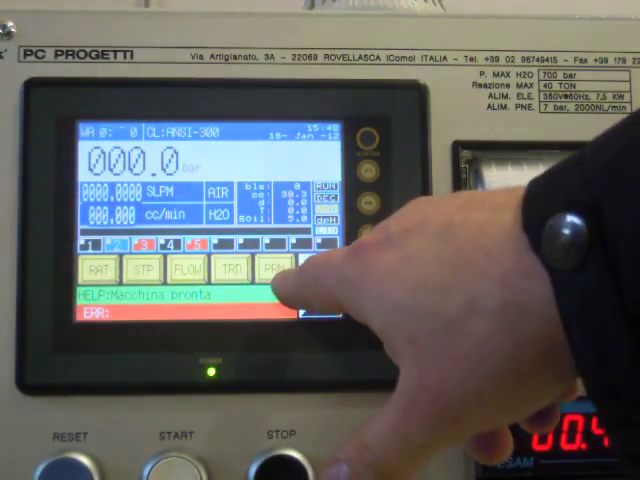
Print the ANSI-300 test record on the bench's built-in printer with PRN.
{"action": "left_click", "coordinate": [280, 271]}
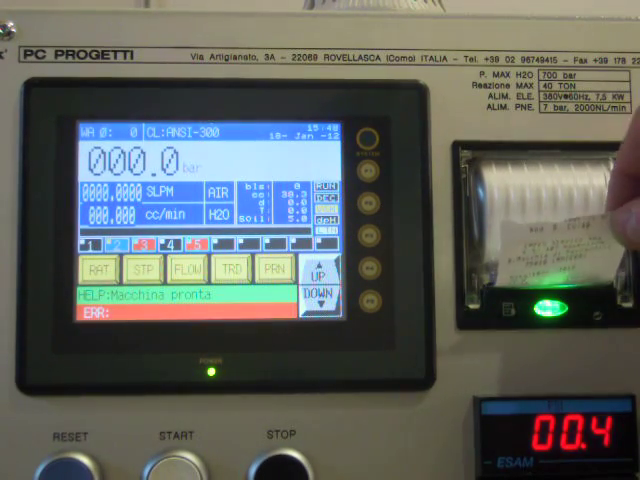